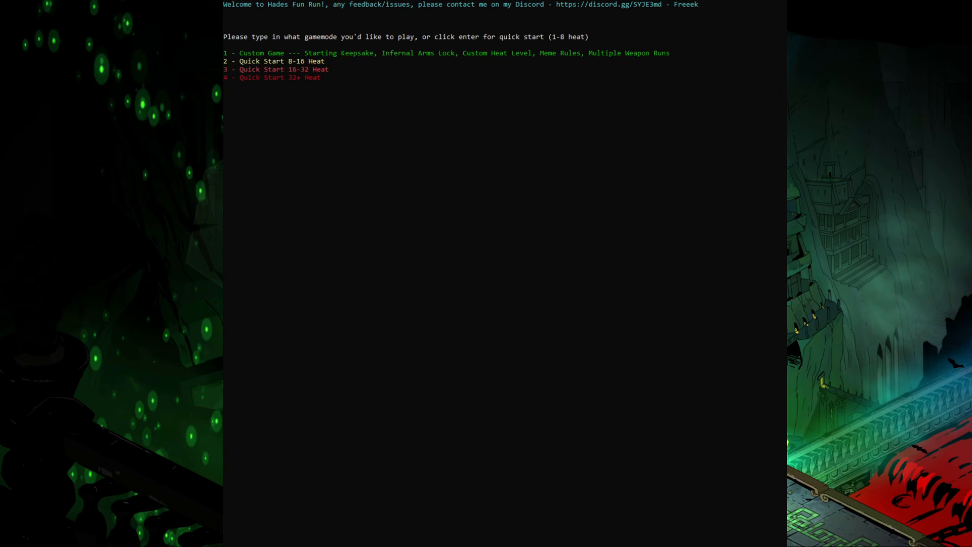
mouse_move(441, 200)
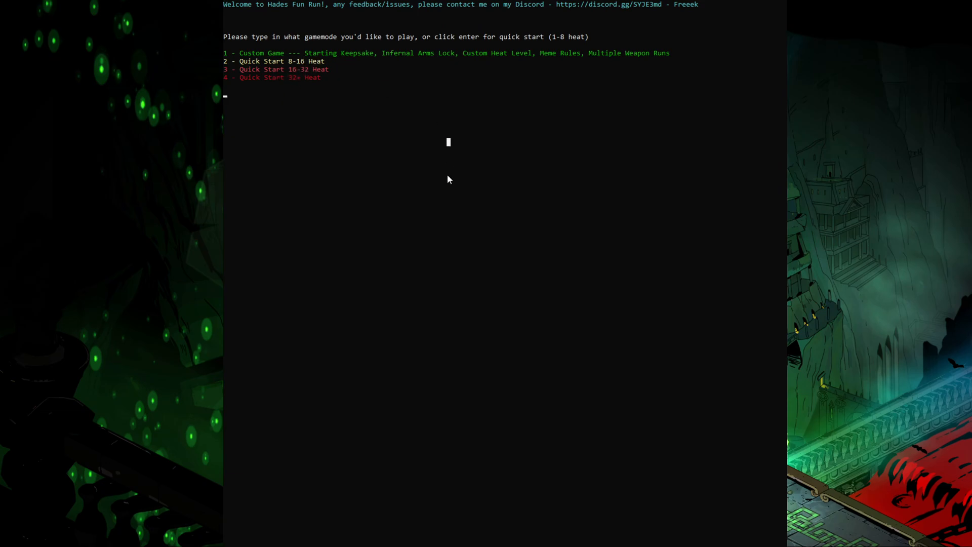
Choose Custom Game (option 1) in the randomizer's game-mode menu
text(1)
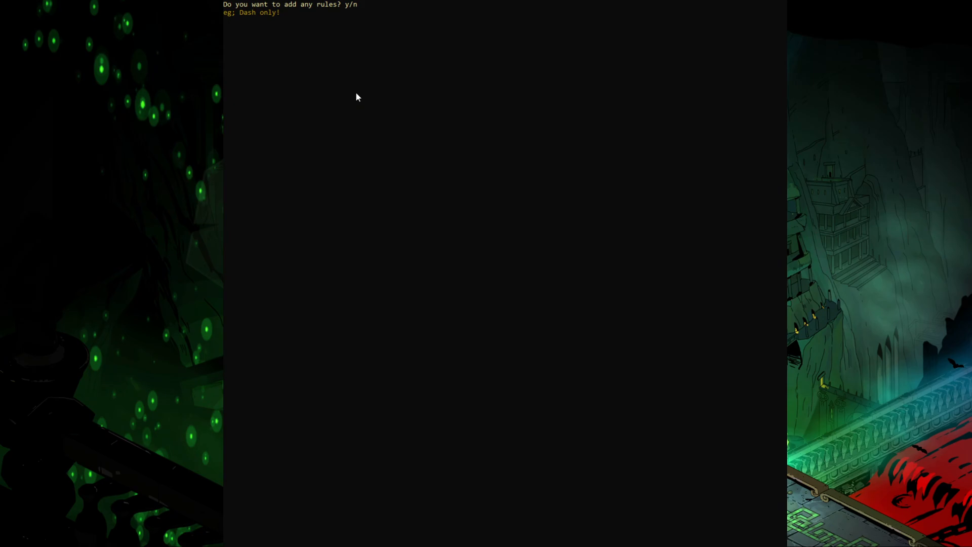
Answer yes to custom rules, a secondary rule, a forced Tartarus boon and a specific weapon
text(y)
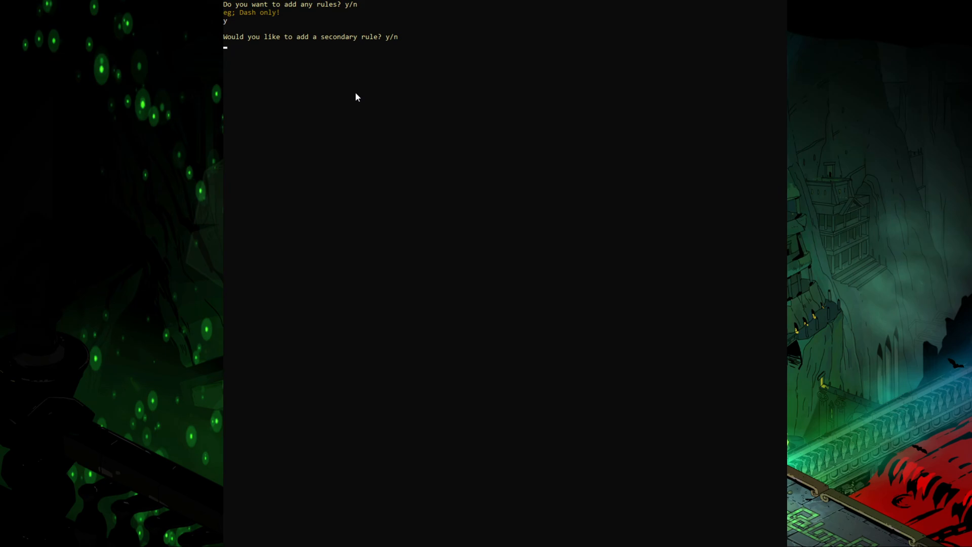
text(y)
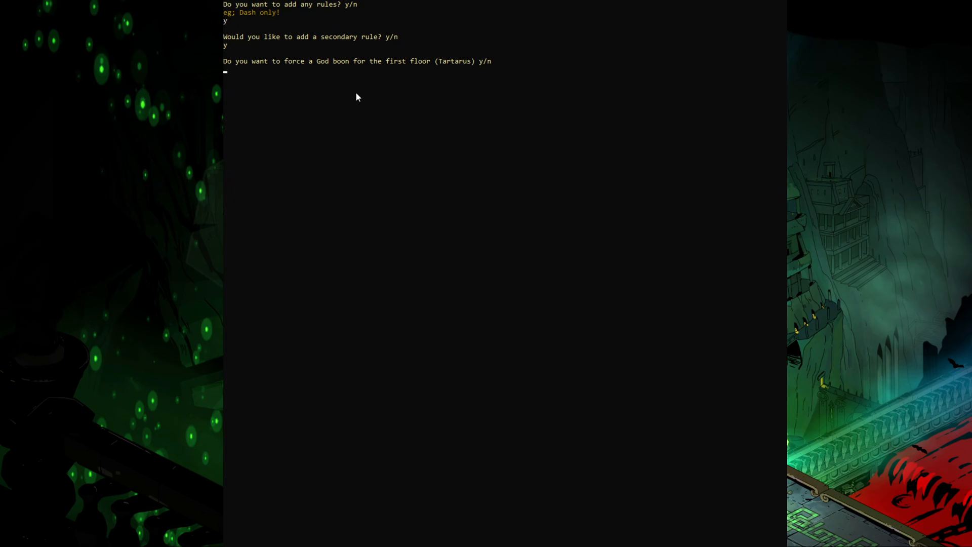
text(y)
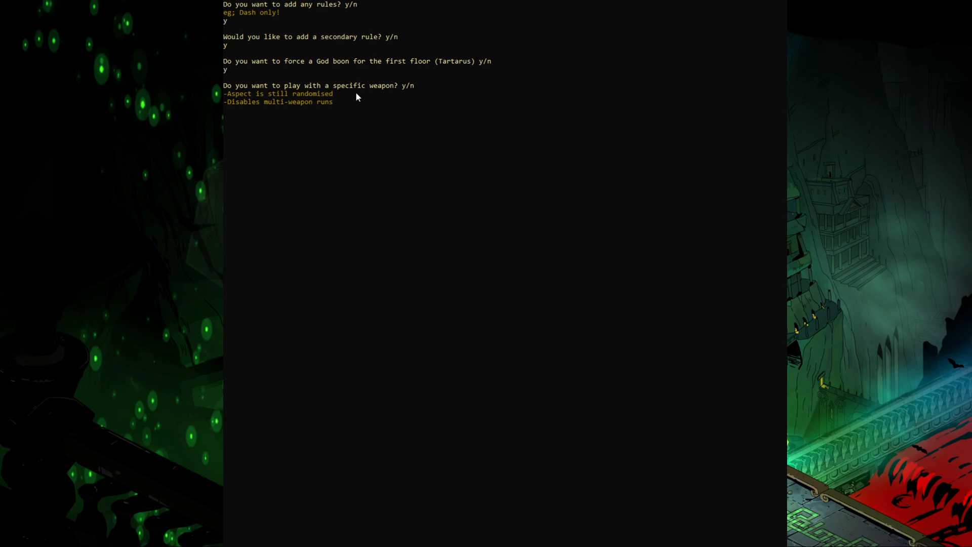
text(y)
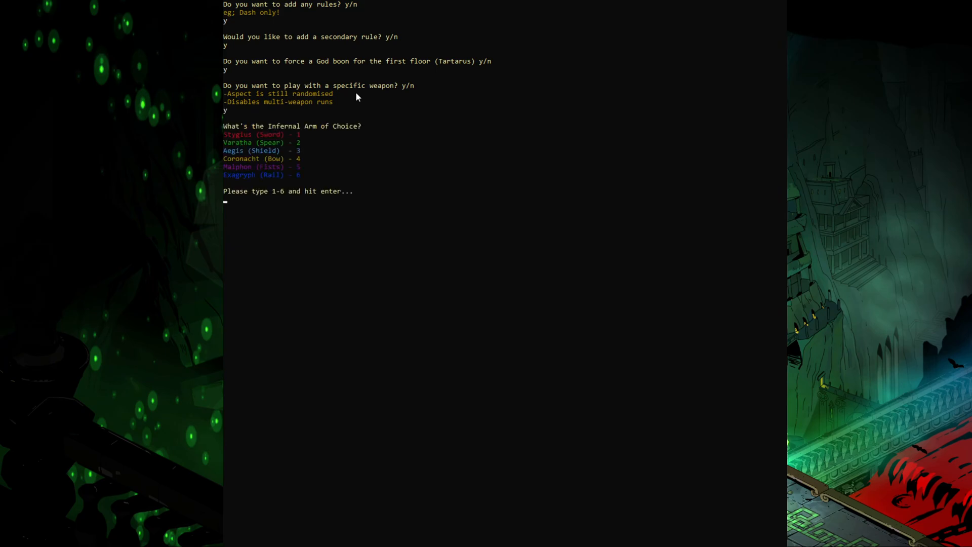
Pick the sword (option 1), enable heat with max 20 and minimum 8, and generate the run
text(1)
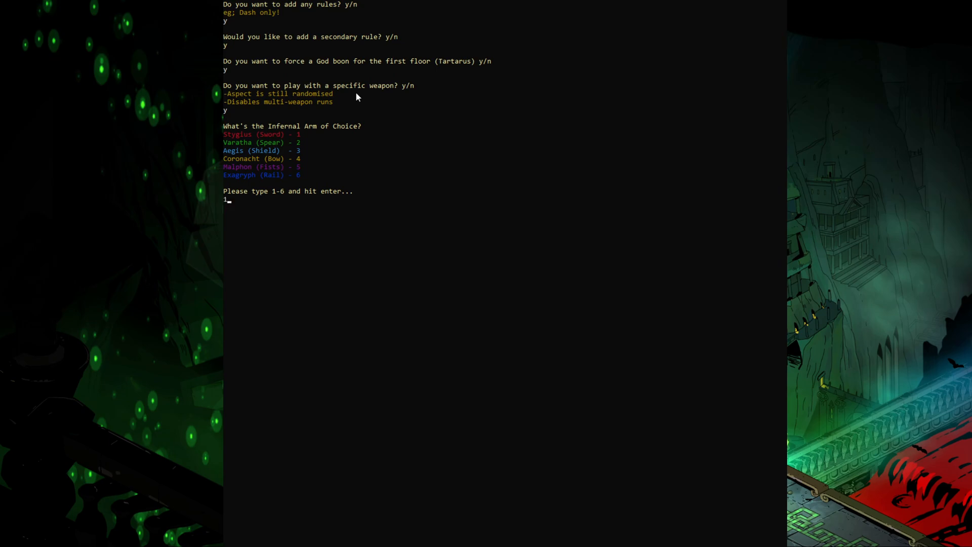
key(Enter)
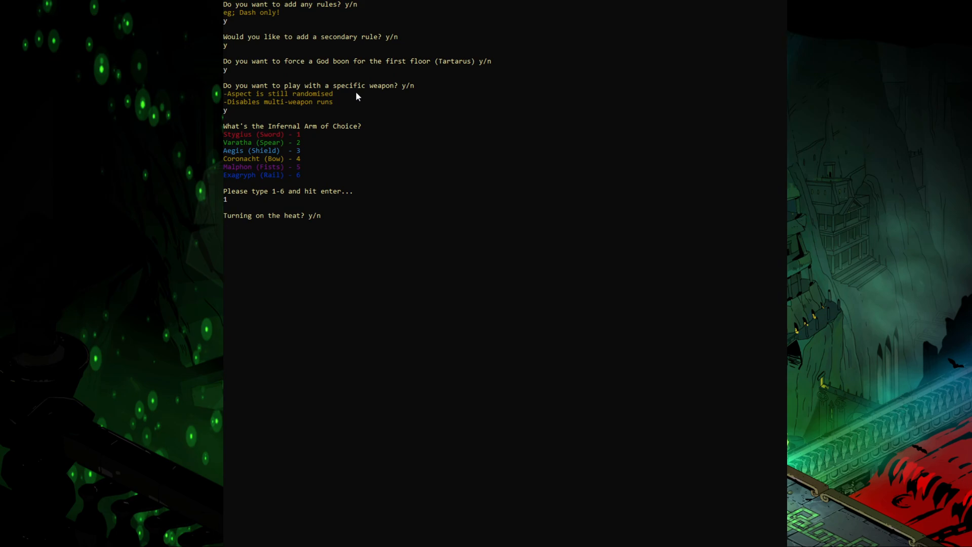
text(y)
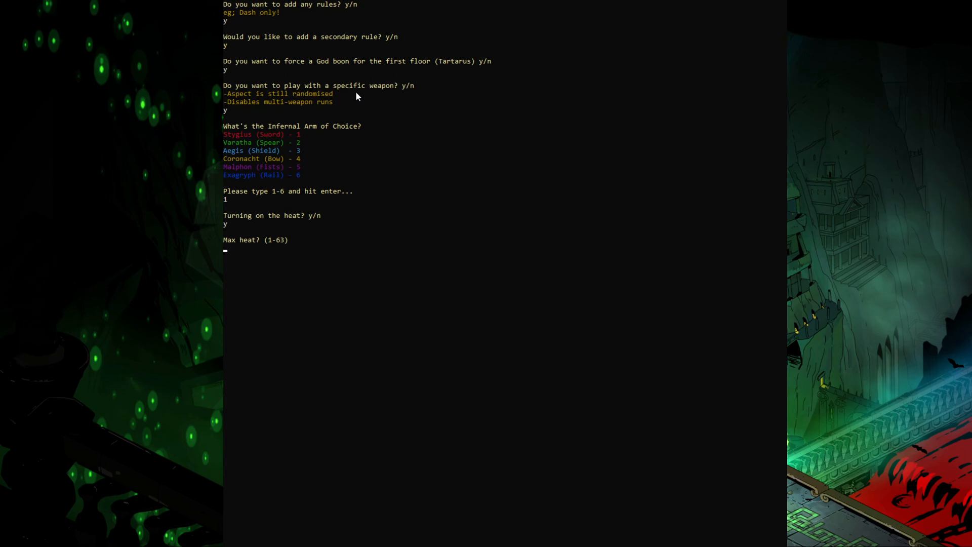
text(20)
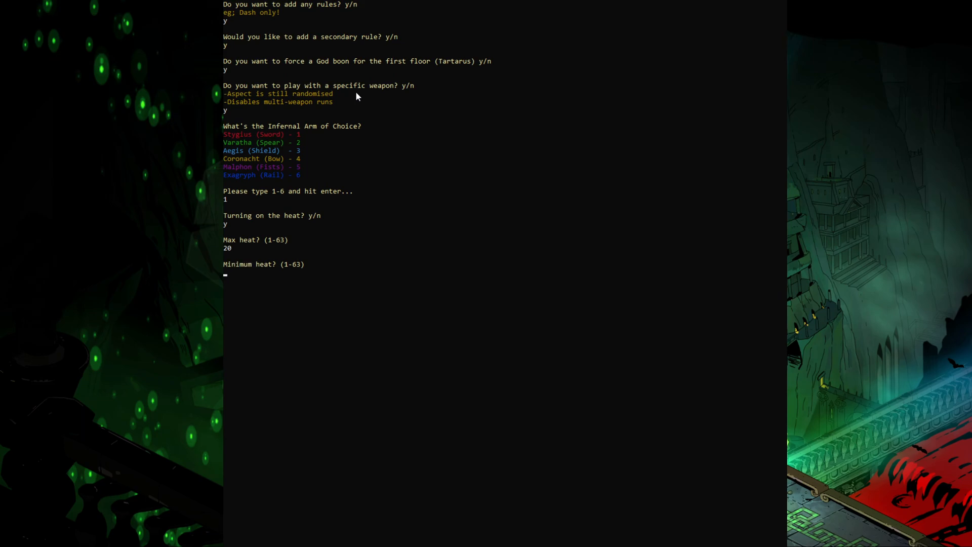
text(8)
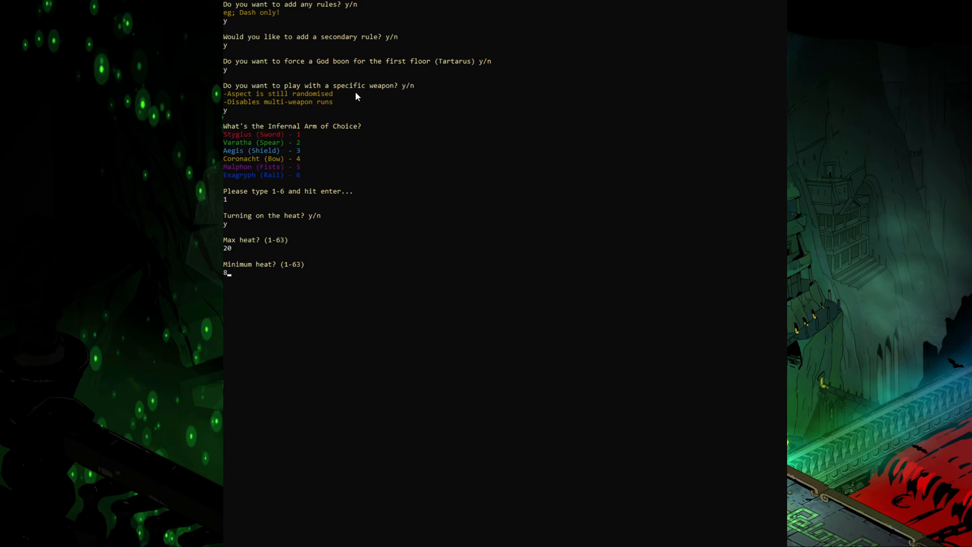
key(enter)
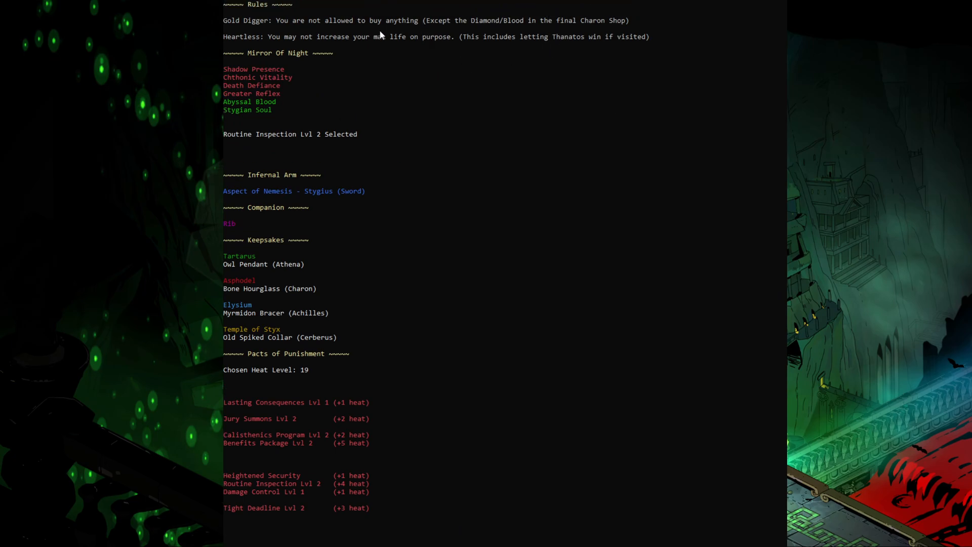
mouse_move(338, 110)
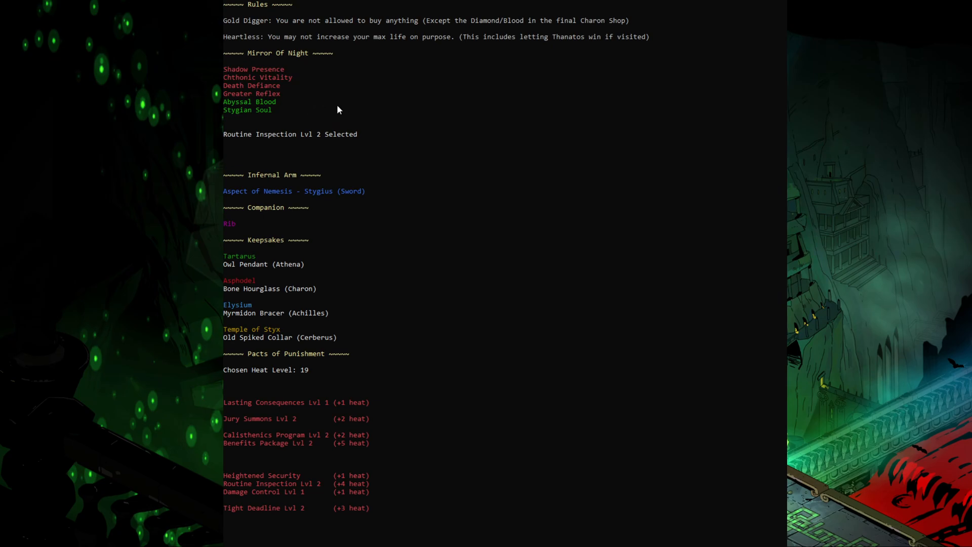
mouse_move(272, 161)
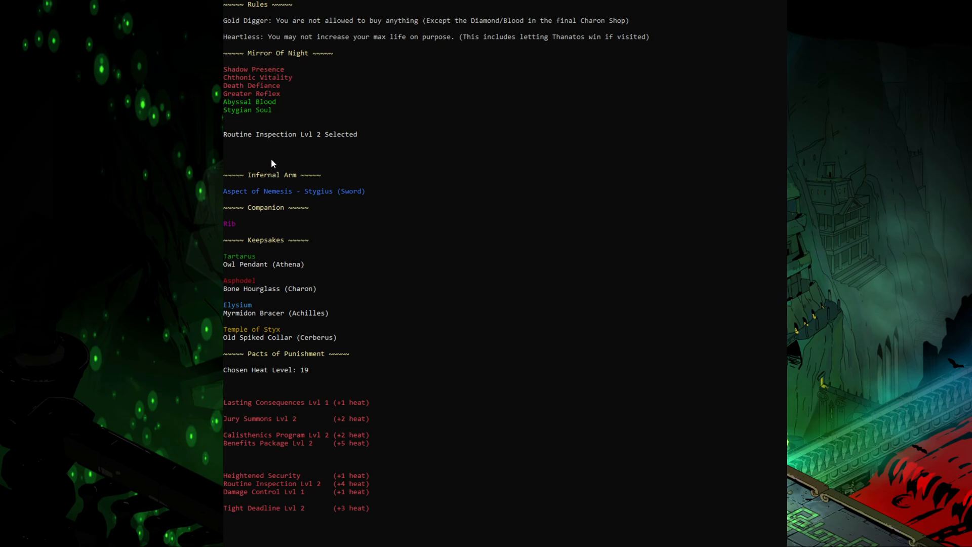
mouse_move(280, 196)
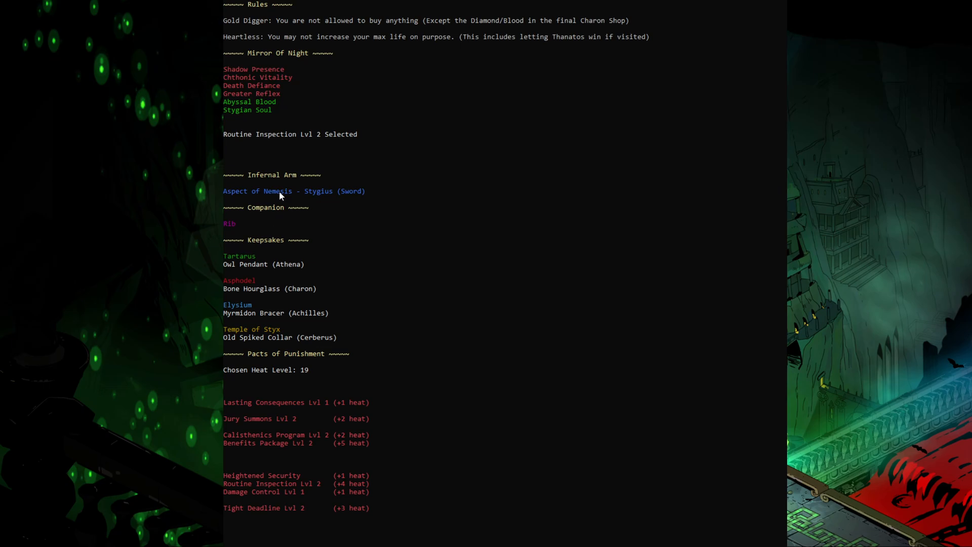
mouse_move(298, 256)
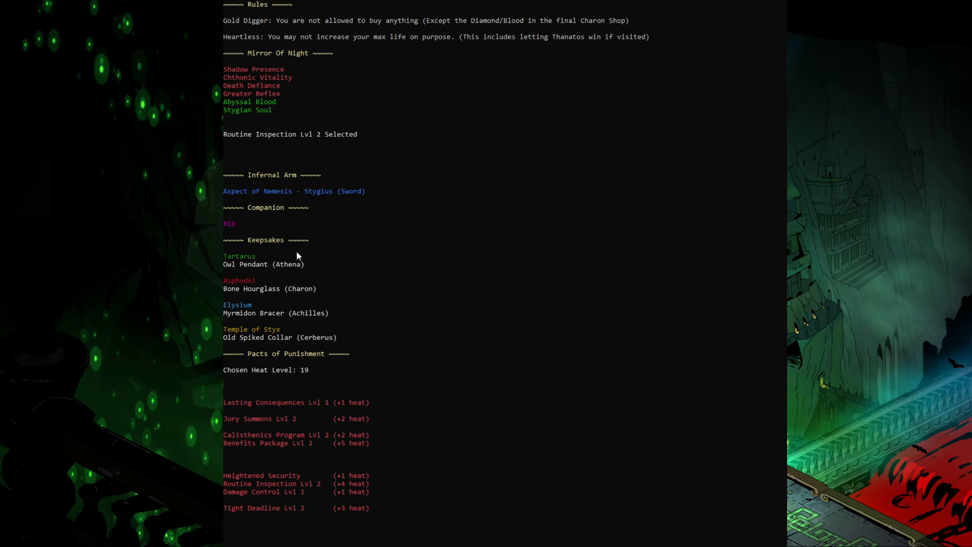
mouse_move(357, 272)
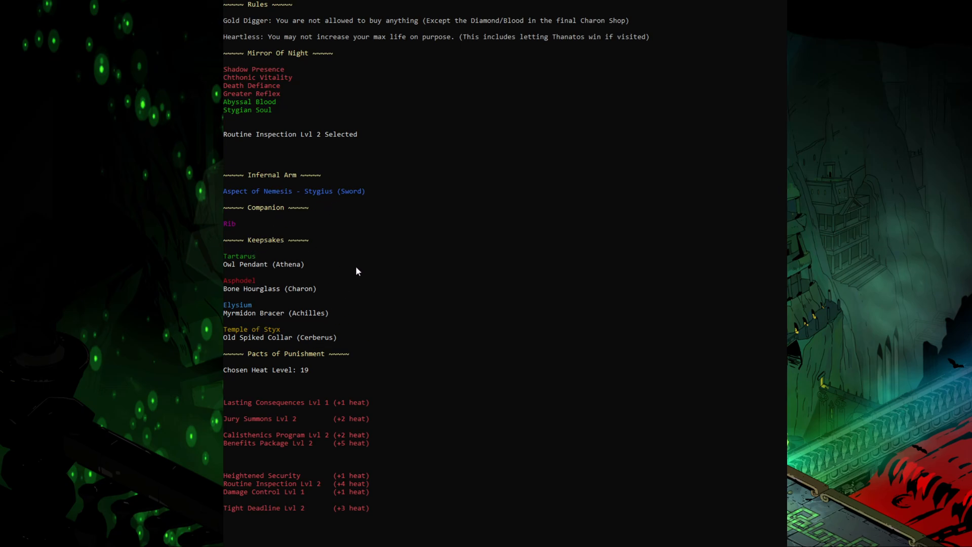
mouse_move(249, 264)
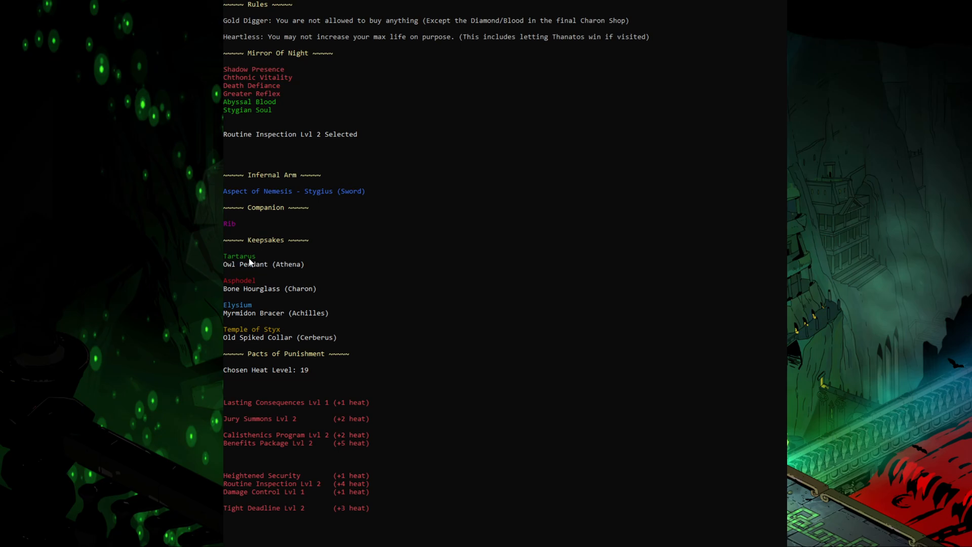
mouse_move(301, 303)
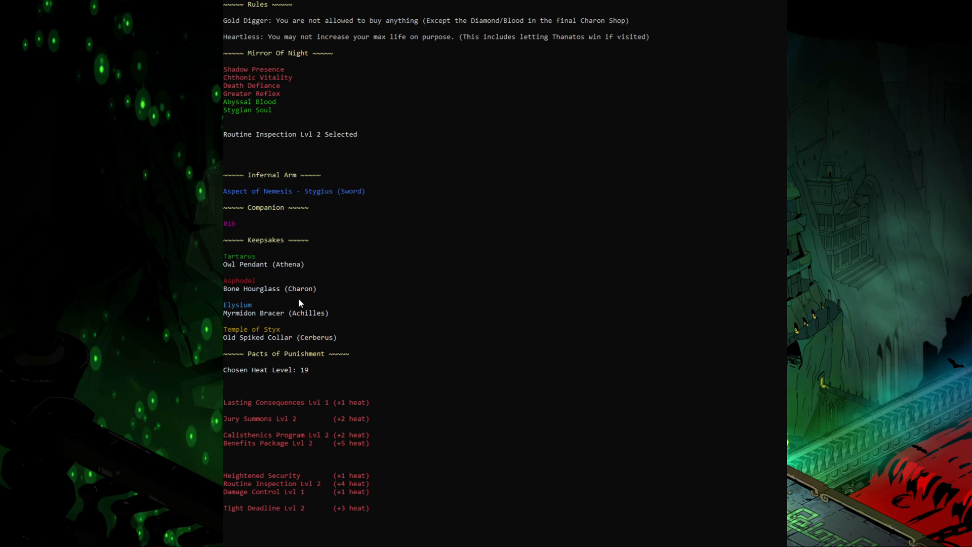
mouse_move(307, 381)
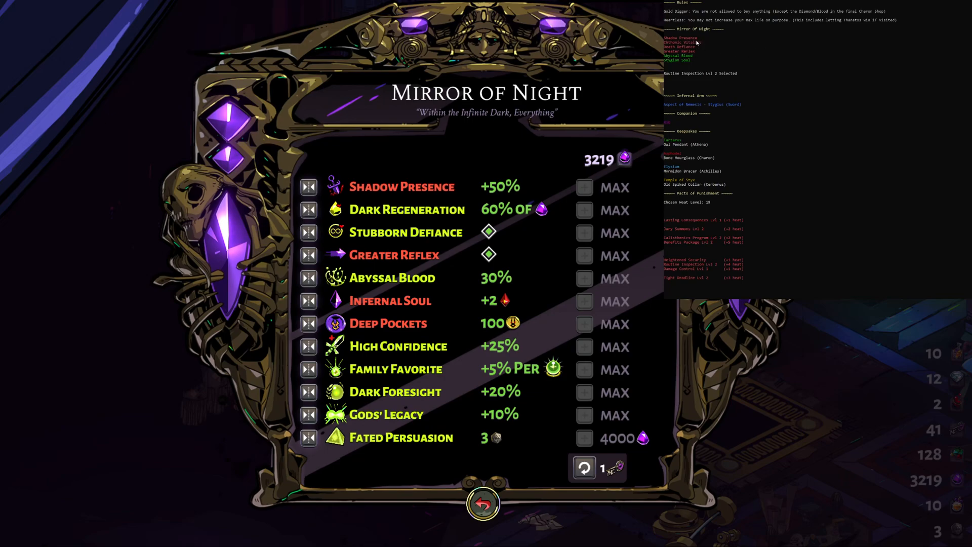
mouse_move(697, 48)
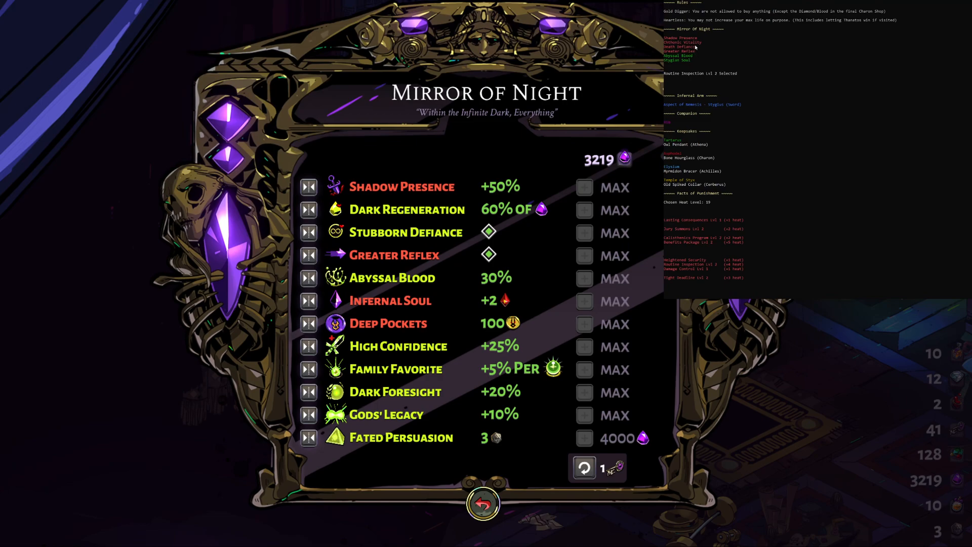
mouse_move(698, 46)
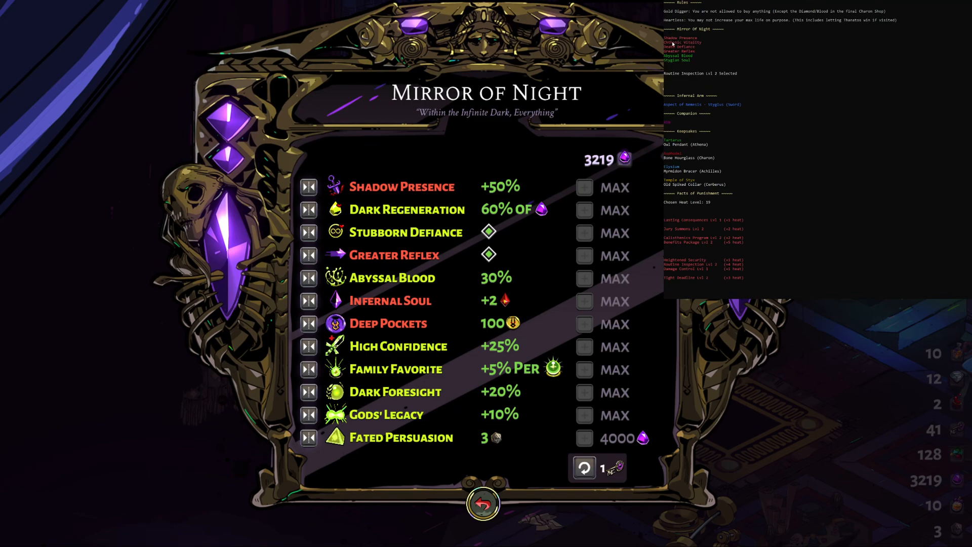
mouse_move(706, 43)
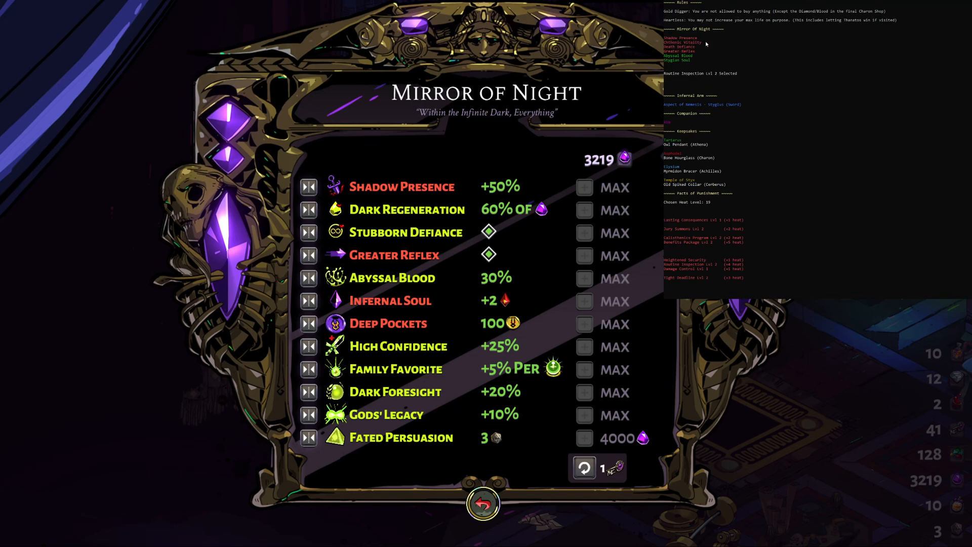
mouse_move(684, 65)
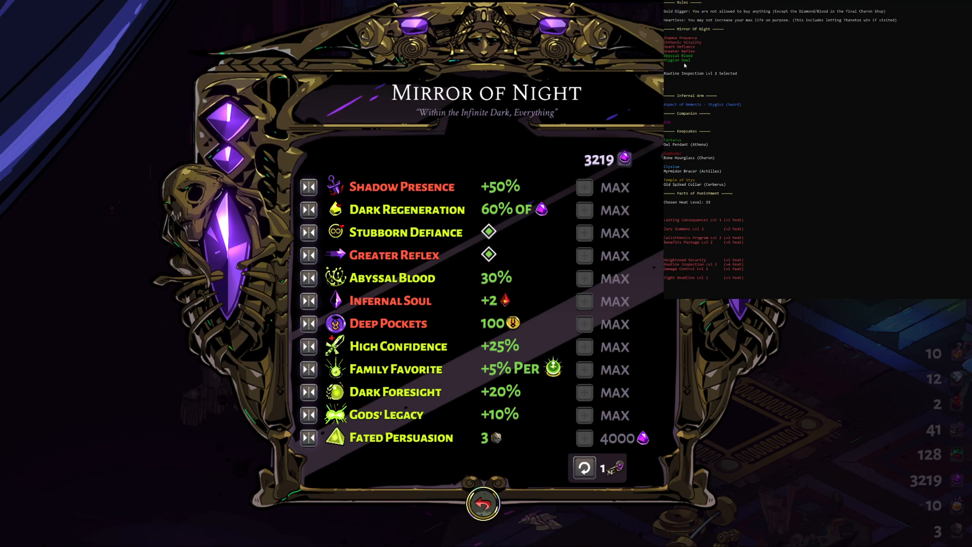
mouse_move(723, 247)
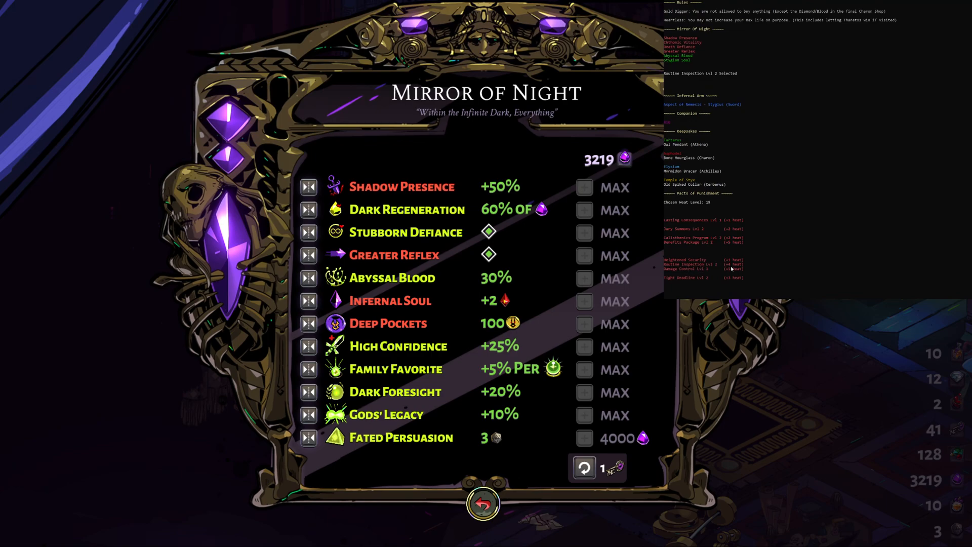
mouse_move(726, 266)
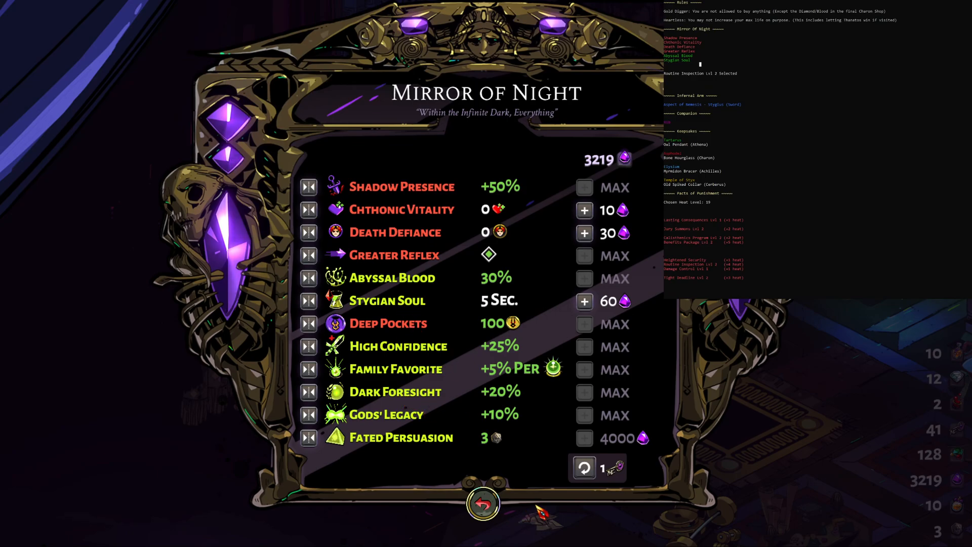
Leave the Mirror of Night with Chthonic Vitality, Death Defiance and Stygian Soul set
click(481, 506)
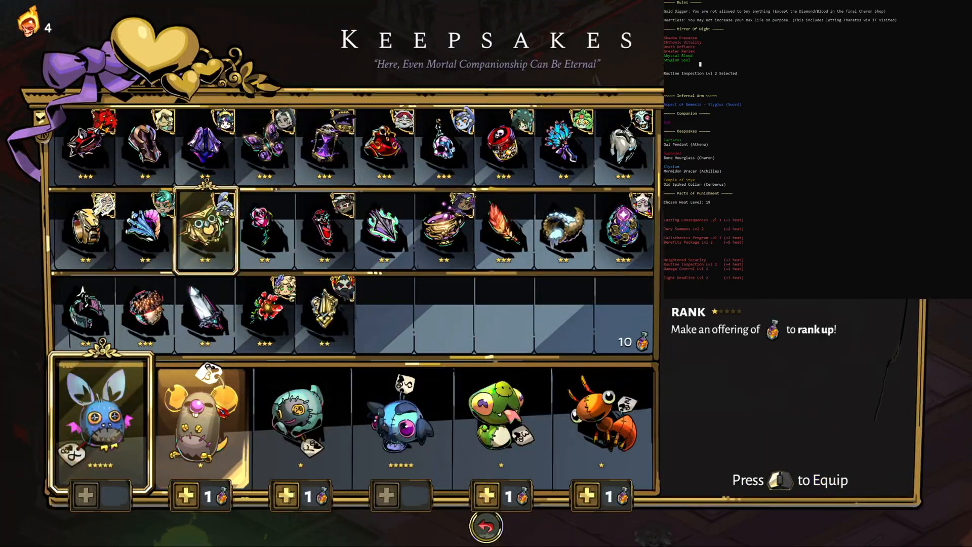
Equip Rib as the companion keepsake
click(398, 426)
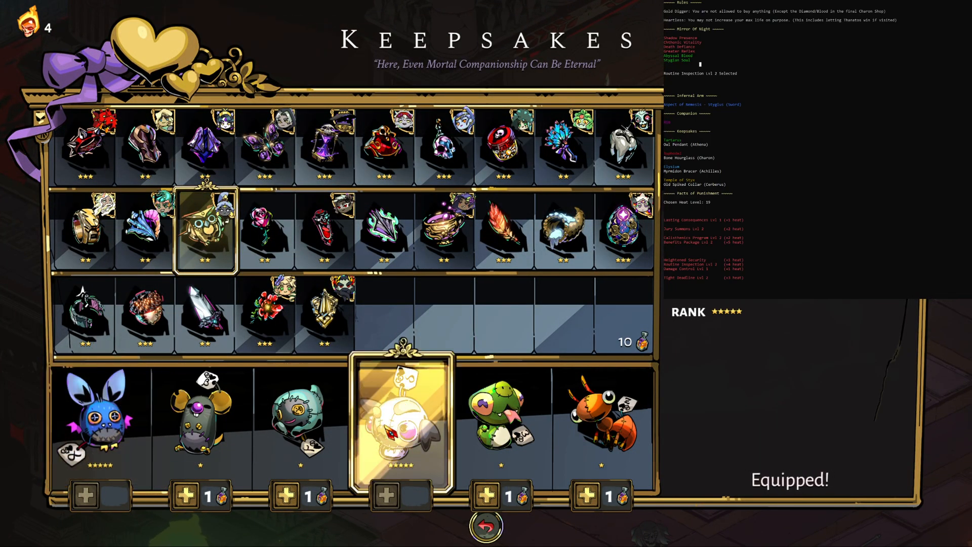
click(485, 525)
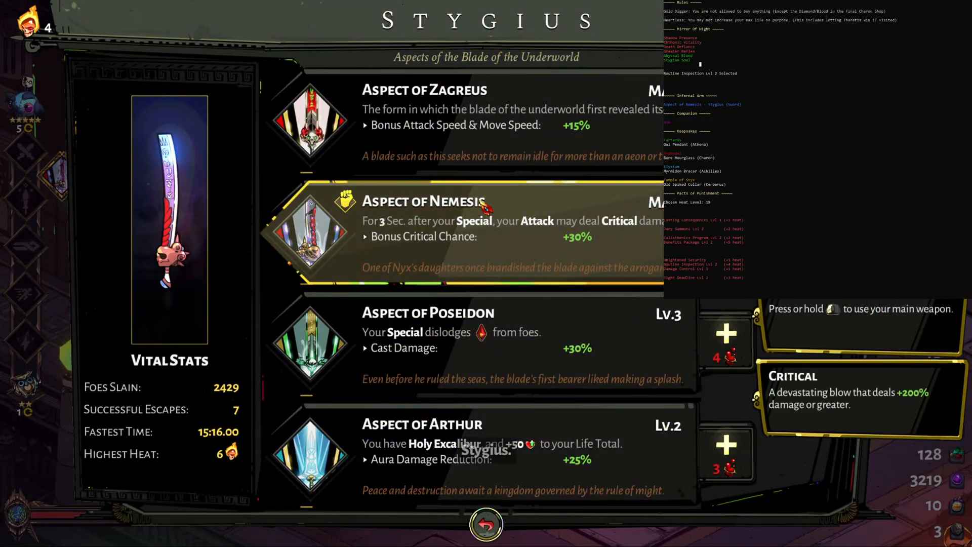
Equip the Aspect of Nemesis on the Stygius sword
click(486, 523)
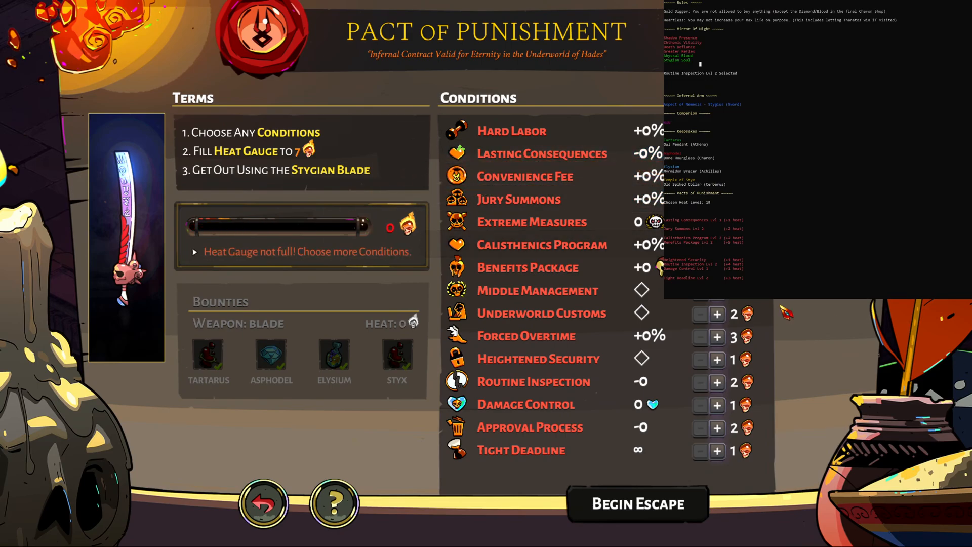
mouse_move(715, 229)
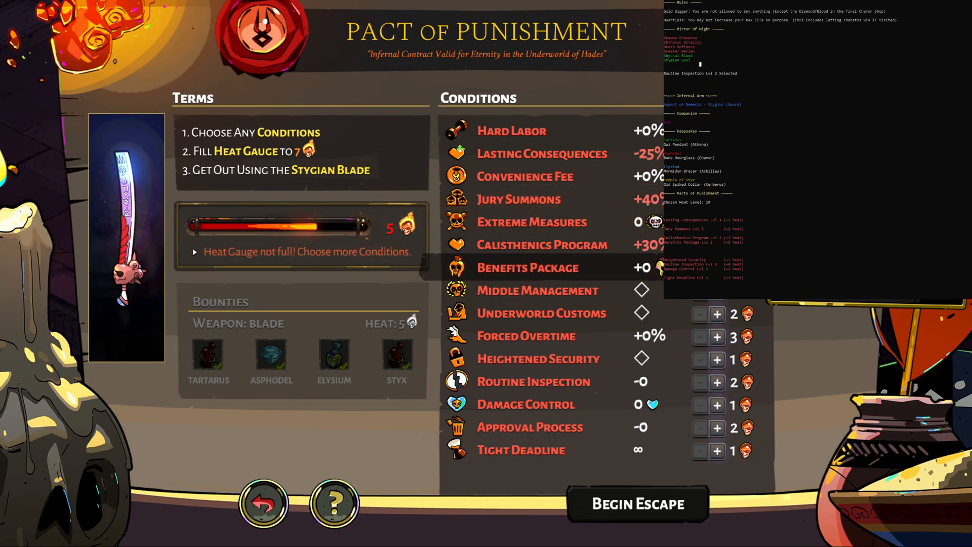
Set Benefits Package 2, Heightened Security, Routine Inspection 2 and Tight Deadline 1, then start the escape
click(717, 360)
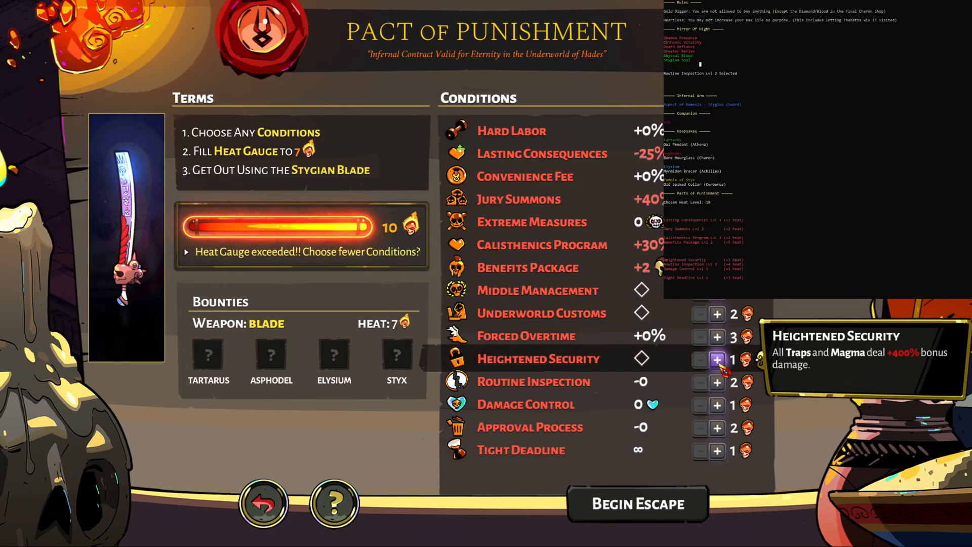
click(717, 359)
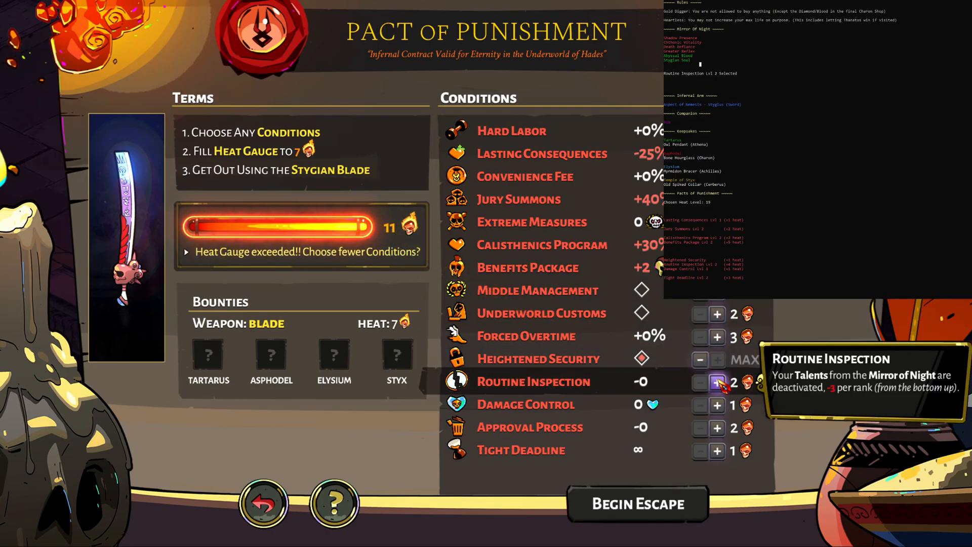
click(717, 383)
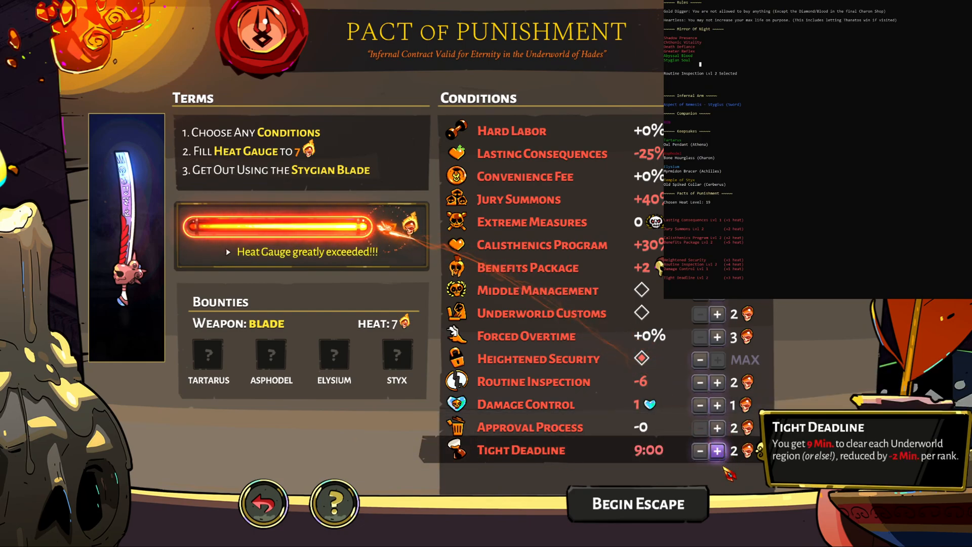
click(718, 451)
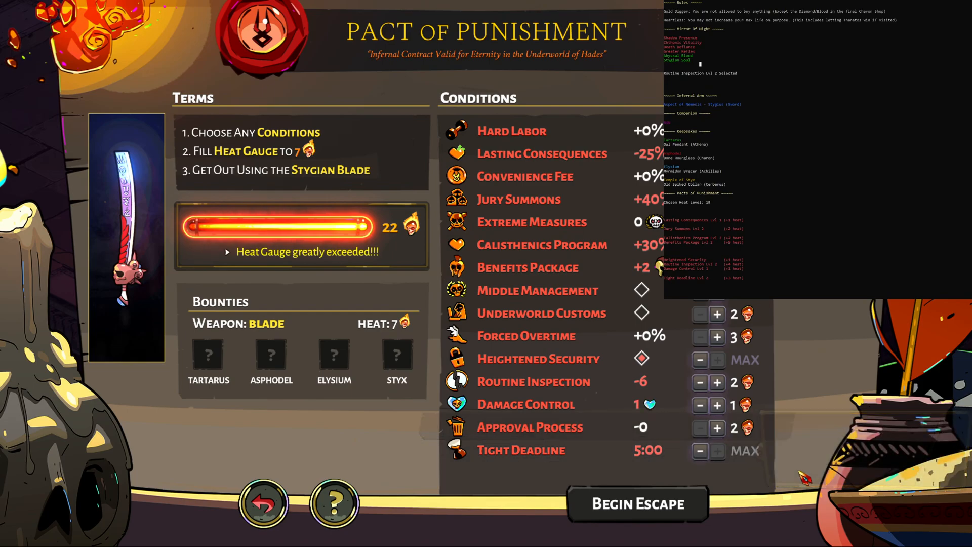
click(717, 451)
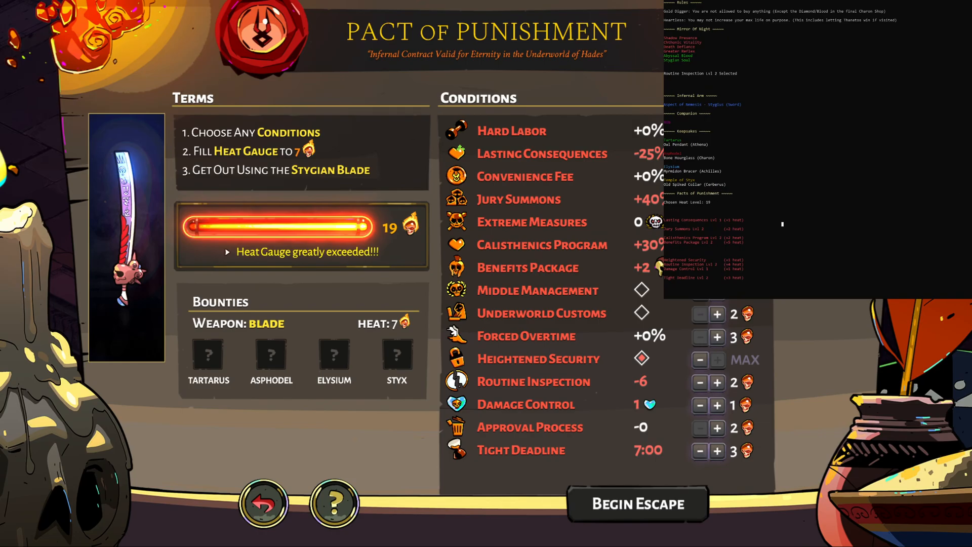
click(637, 504)
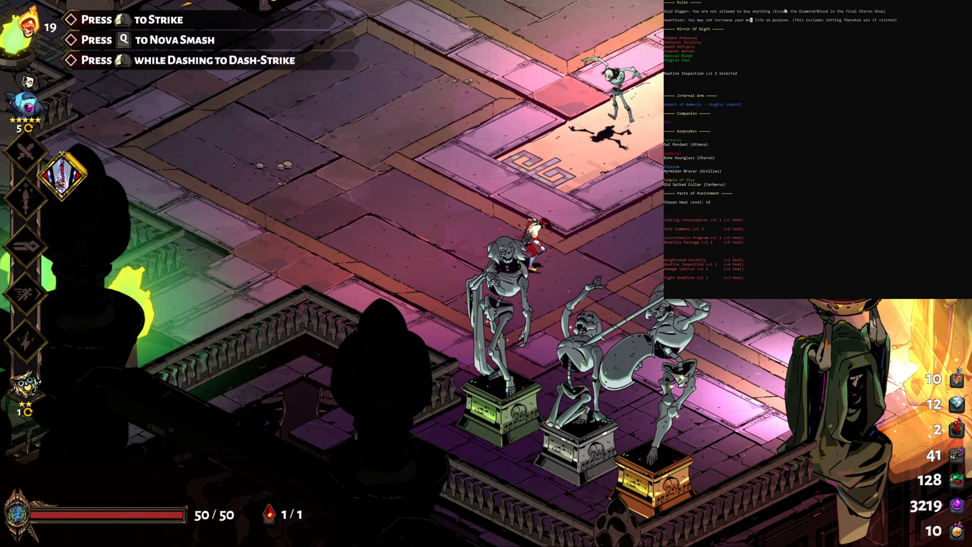
mouse_move(796, 10)
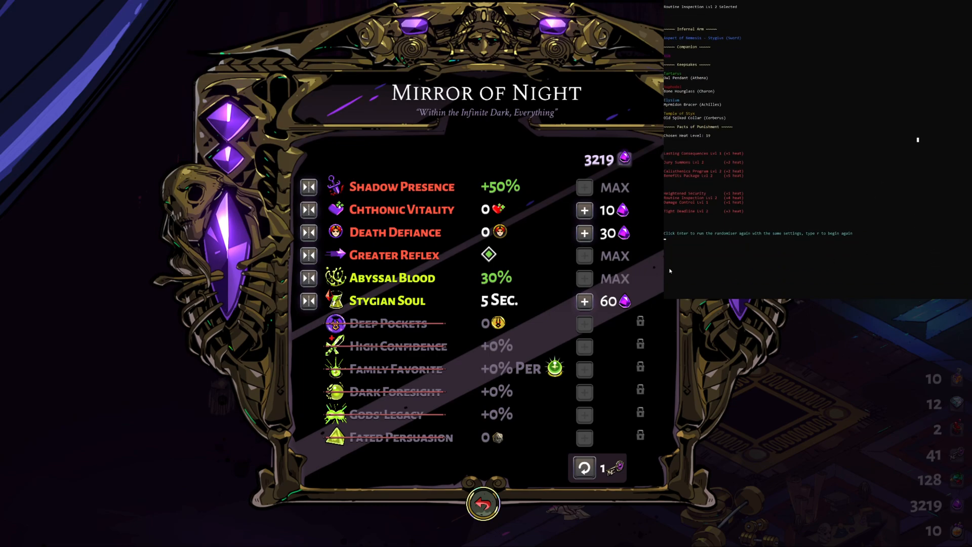
mouse_move(724, 237)
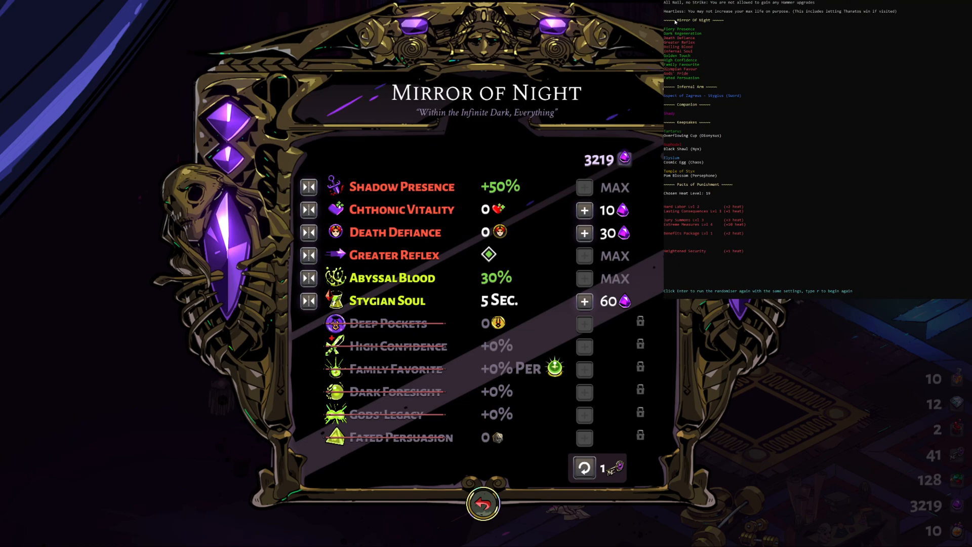
mouse_move(729, 100)
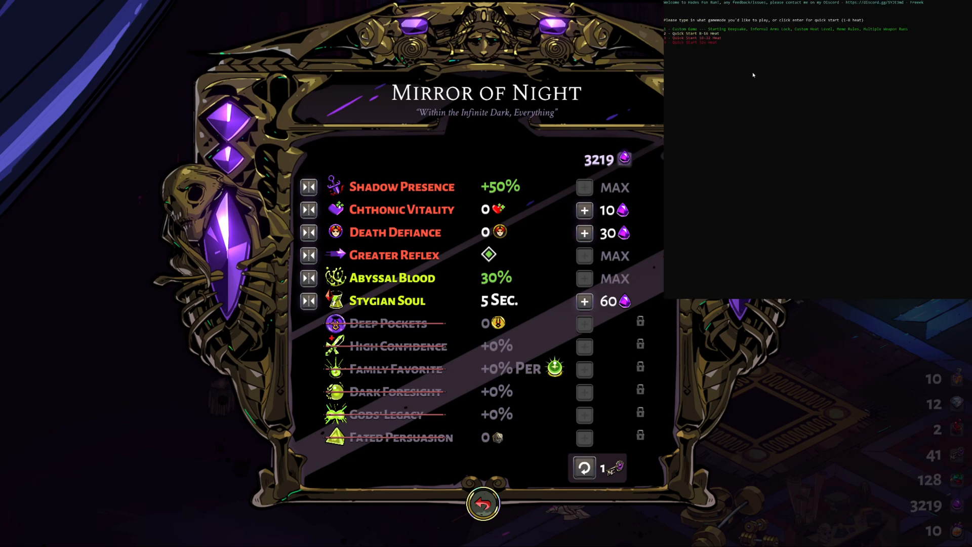
mouse_move(721, 66)
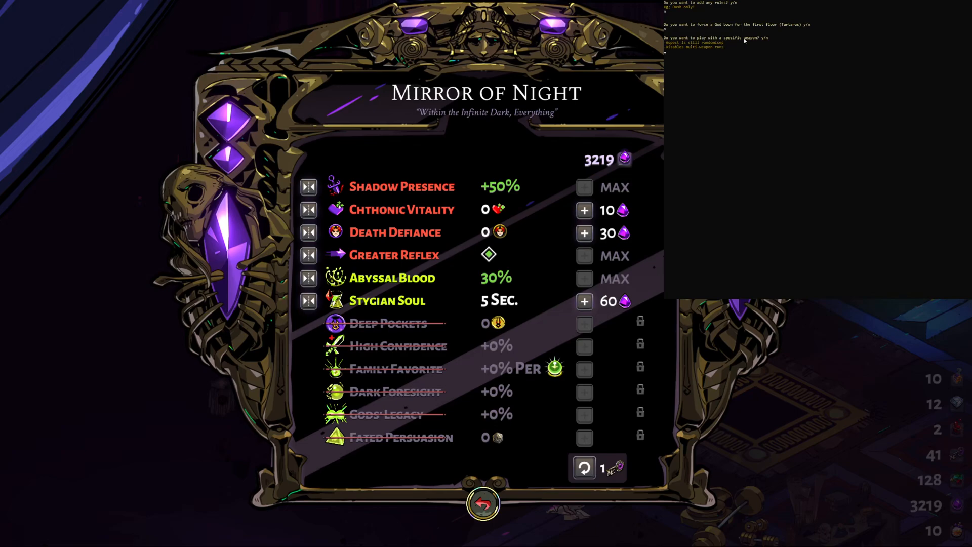
mouse_move(742, 43)
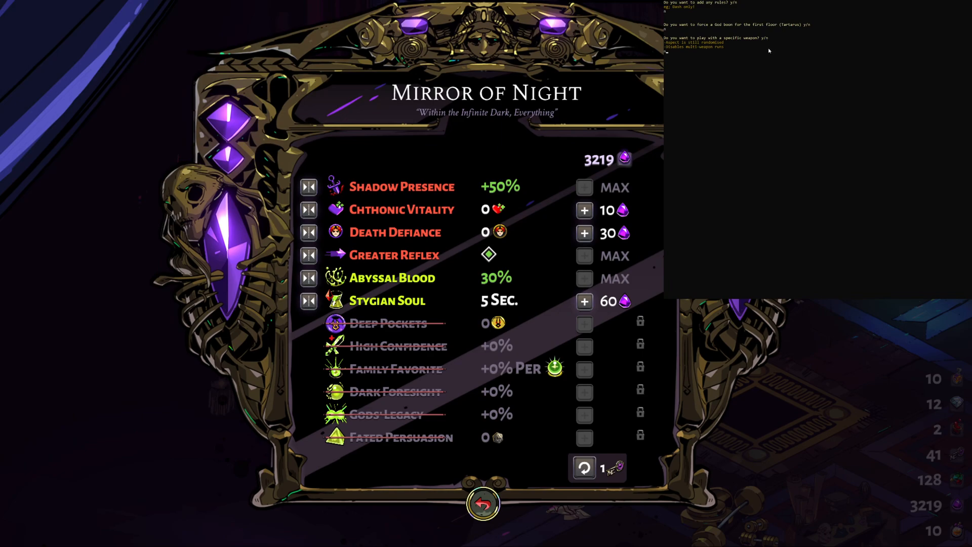
mouse_move(775, 58)
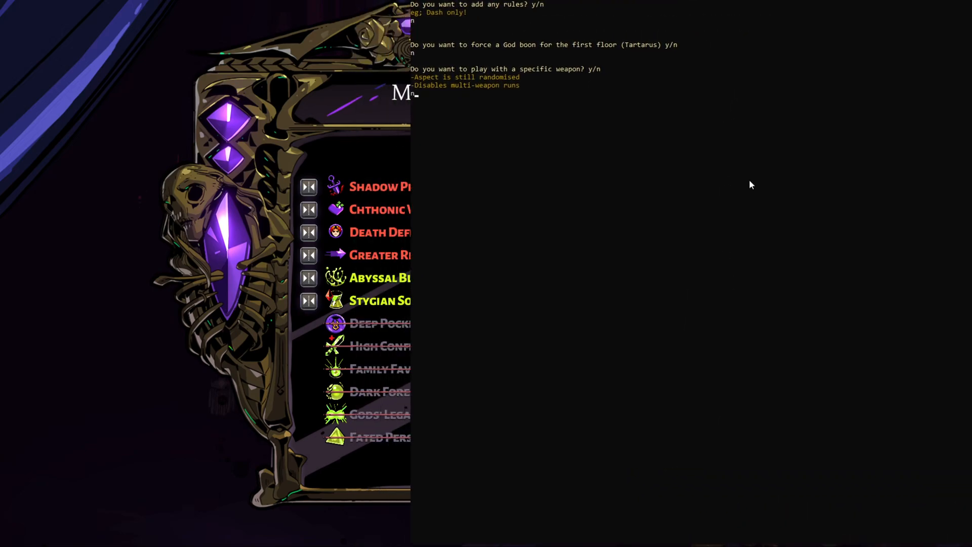
Answer no to a specific weapon, choose 3 weapons, decline heat, and generate the loadout
key(enter)
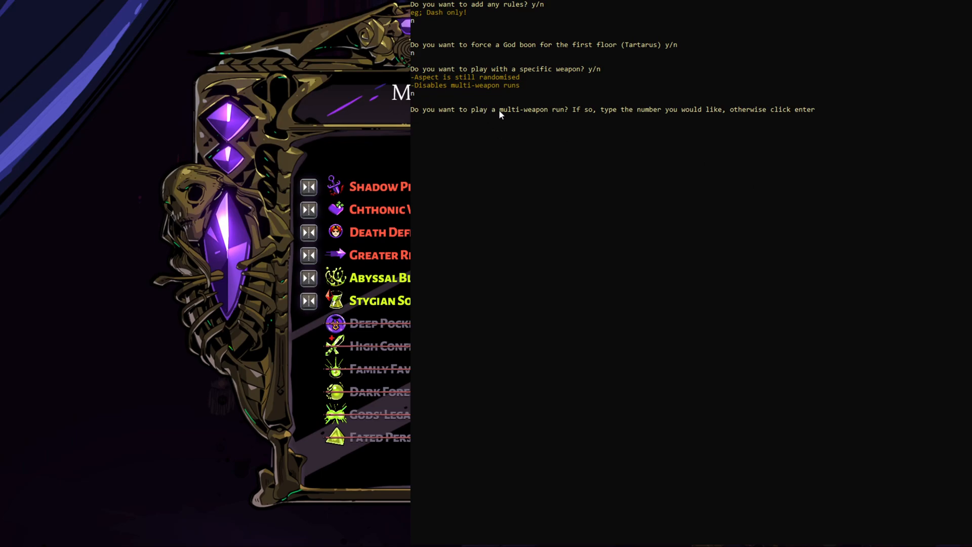
mouse_move(665, 134)
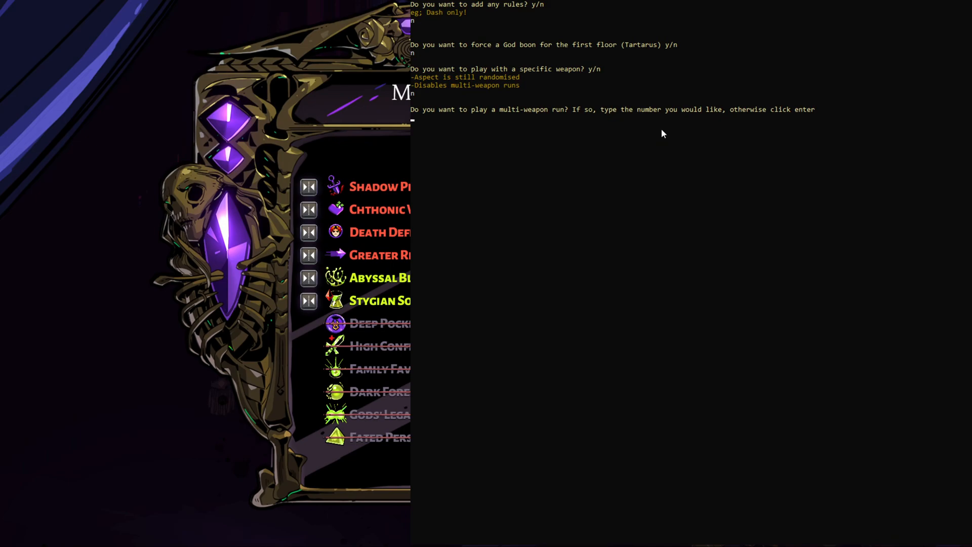
text(3)
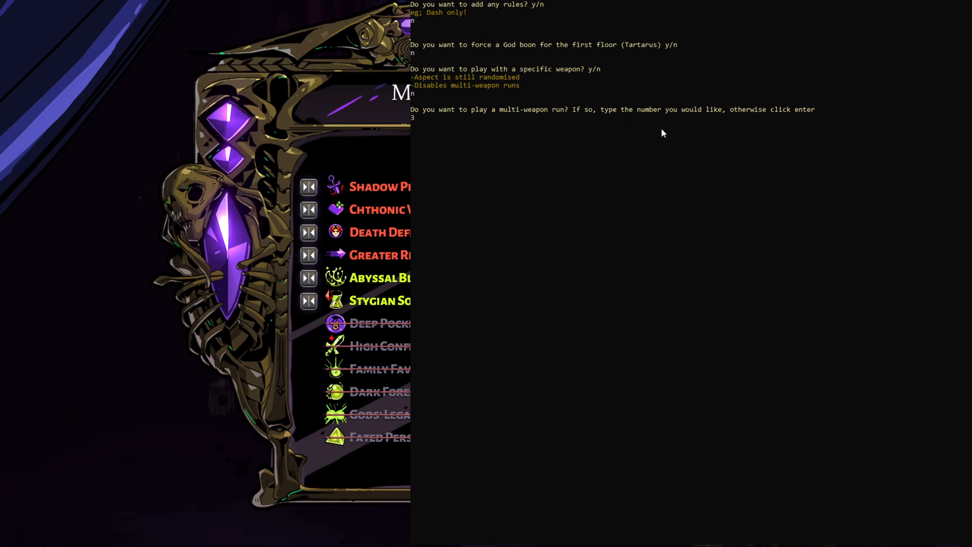
key(enter)
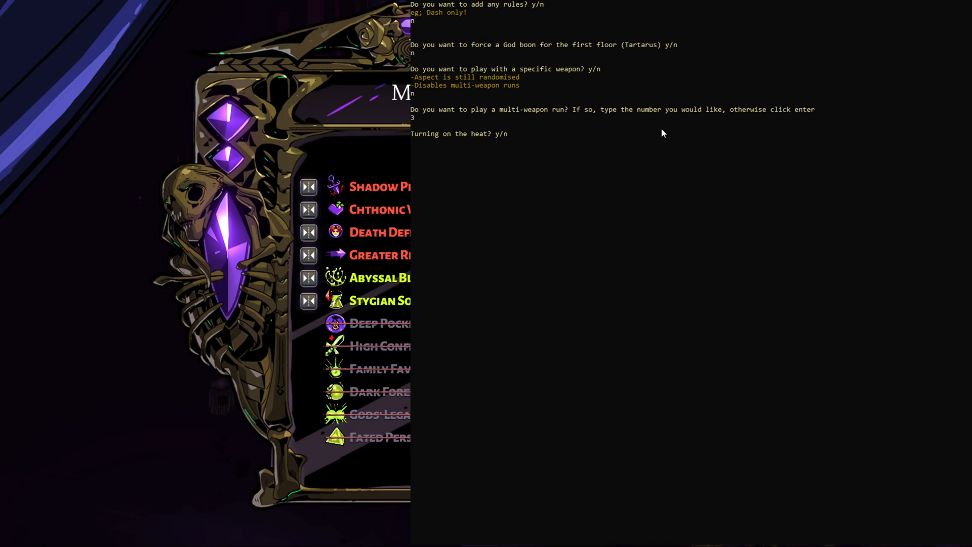
text(n)
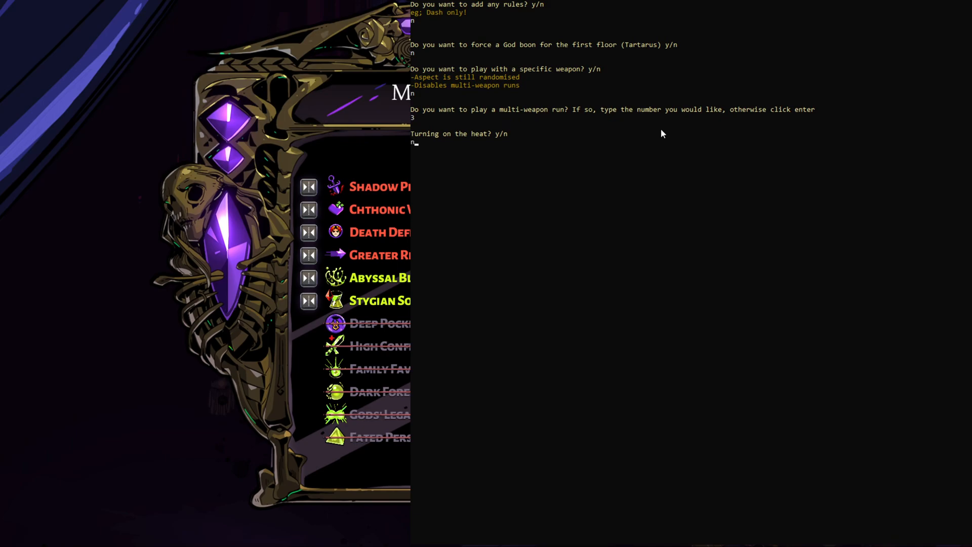
key(enter)
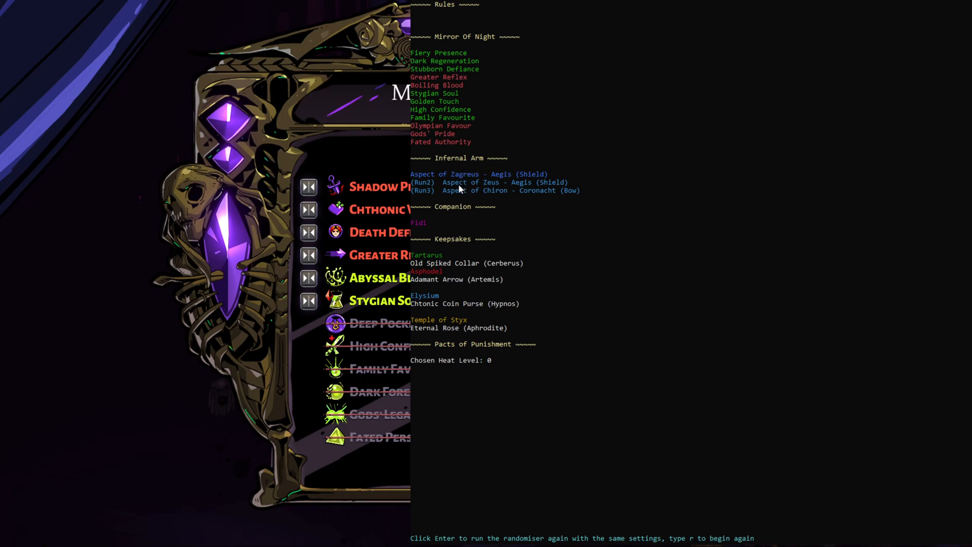
mouse_move(468, 194)
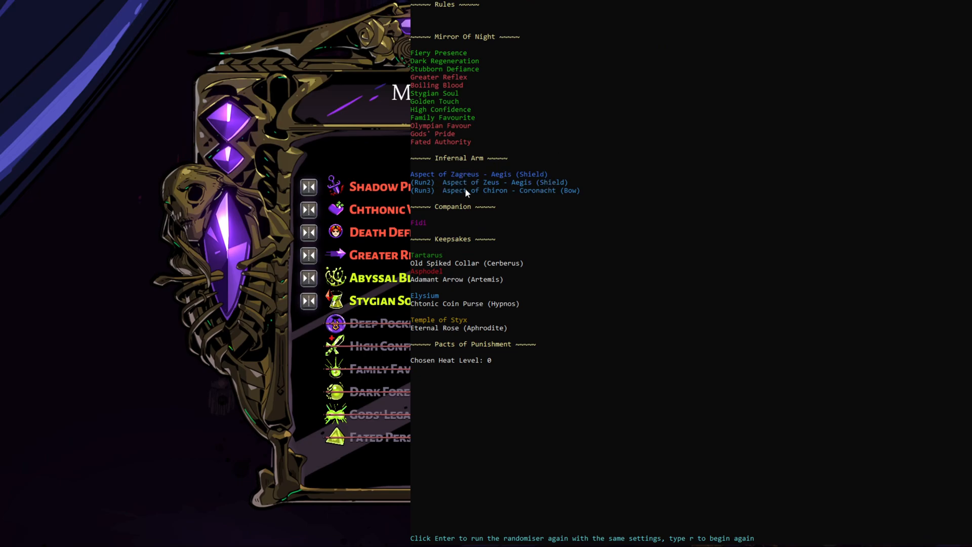
mouse_move(545, 199)
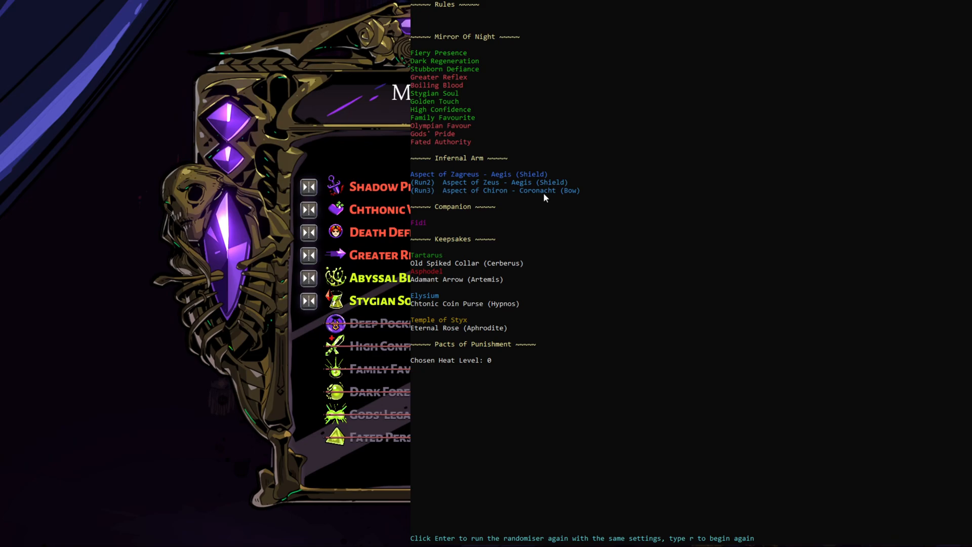
mouse_move(715, 204)
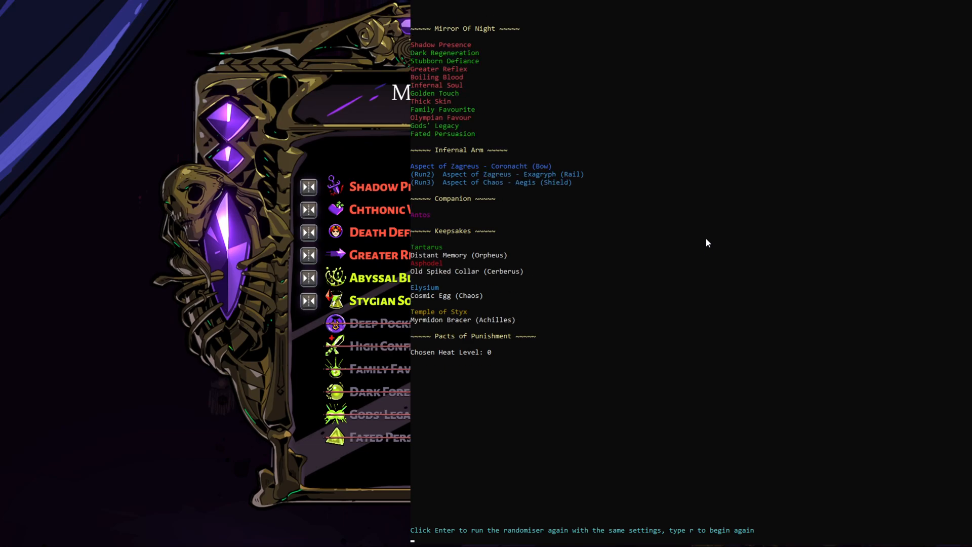
Re-roll the three-weapon loadout with the same settings
key(Enter)
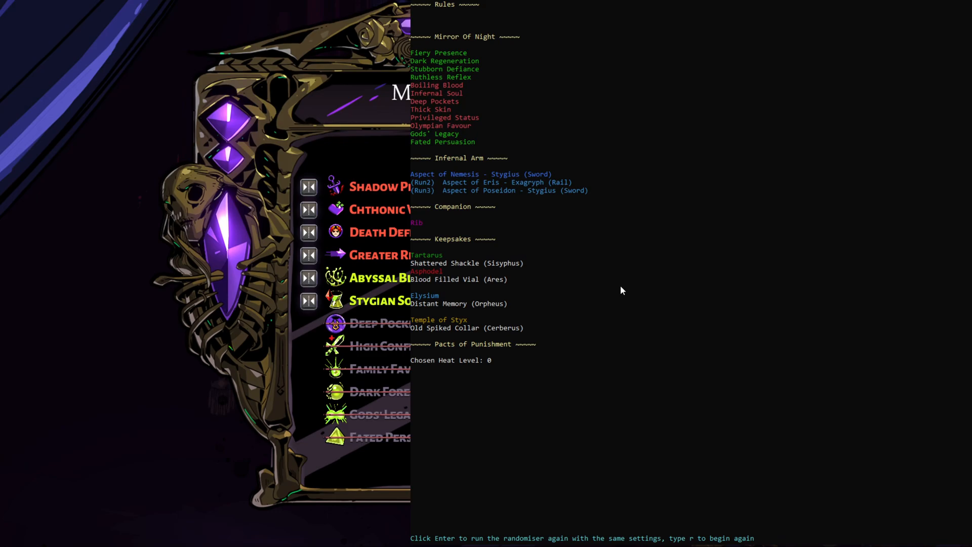
mouse_move(622, 295)
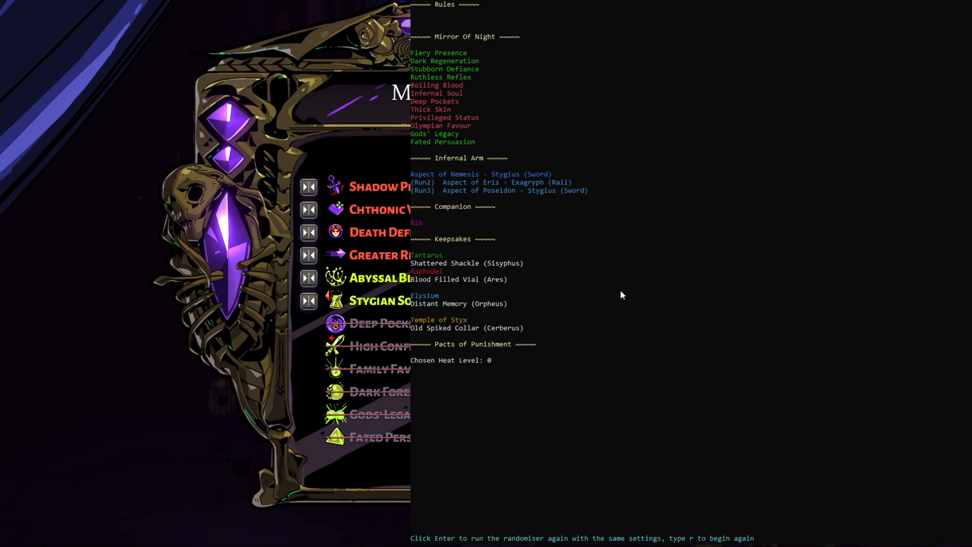
mouse_move(622, 364)
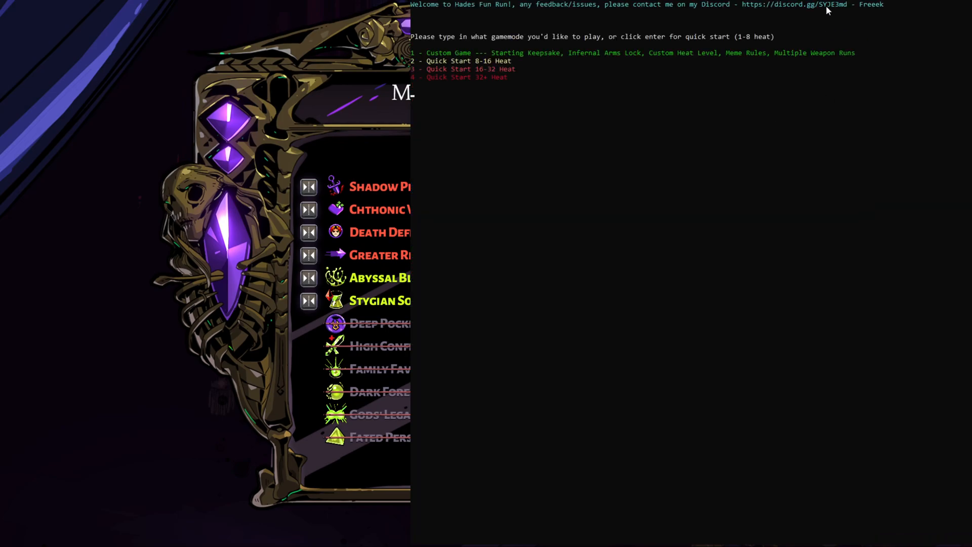
mouse_move(802, 23)
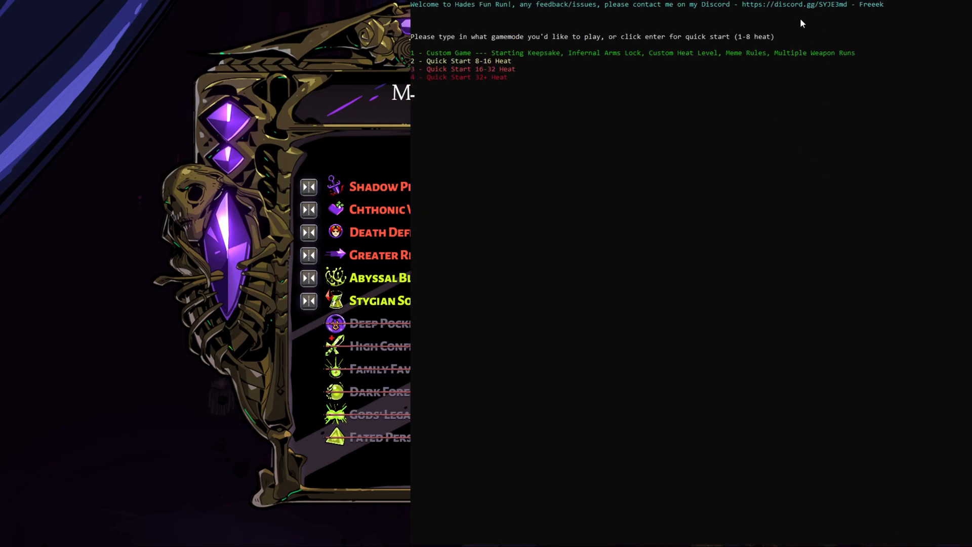